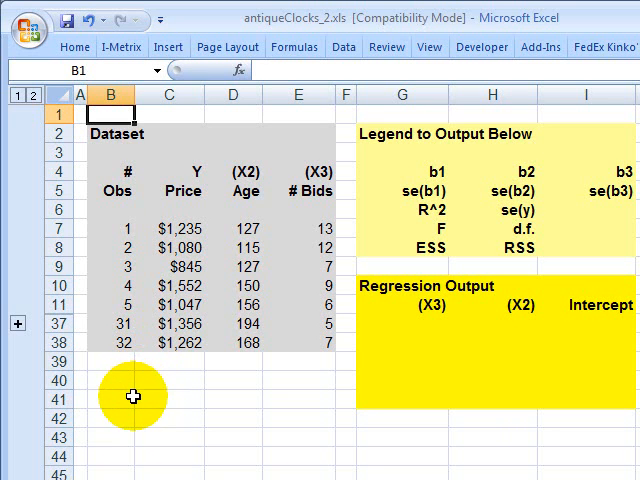
{"action": "mouse_move", "coordinate": [118, 356]}
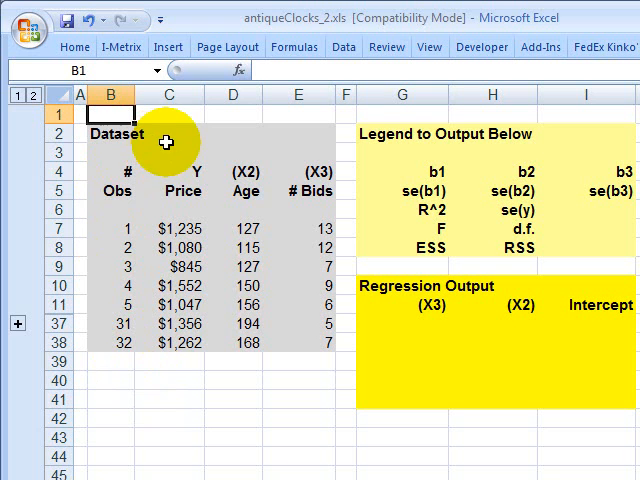
{"action": "mouse_move", "coordinate": [82, 290]}
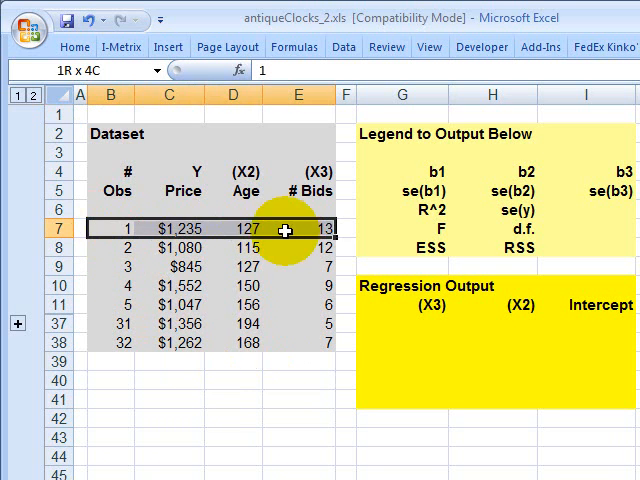
Review the data layout: observation rows, the Price (Y) column and the Age and # Bids (X) headings.
{"action": "left_click", "coordinate": [304, 252]}
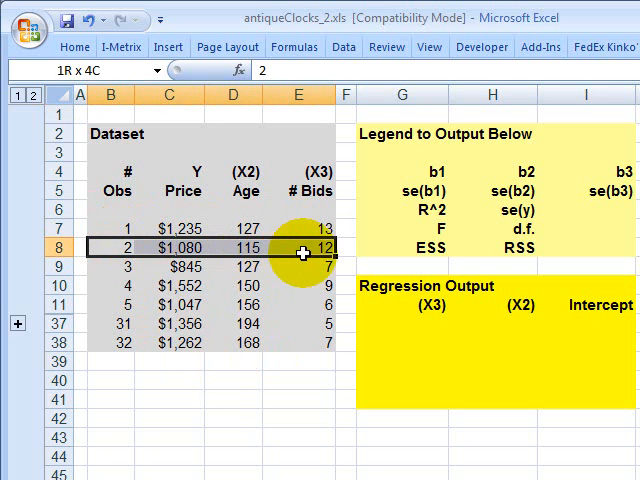
{"action": "left_click", "coordinate": [110, 284]}
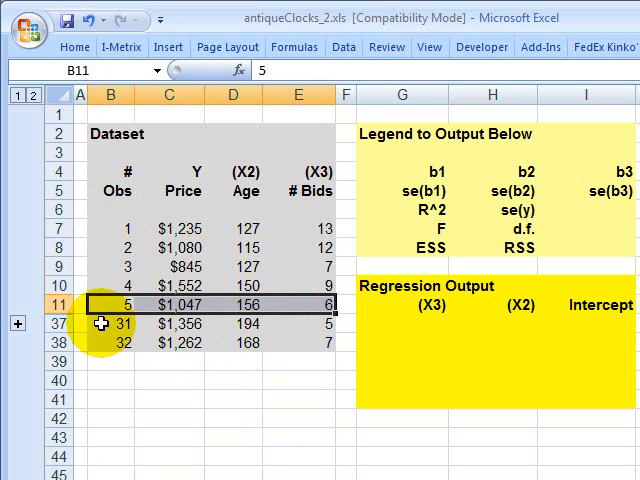
{"action": "mouse_move", "coordinate": [140, 348]}
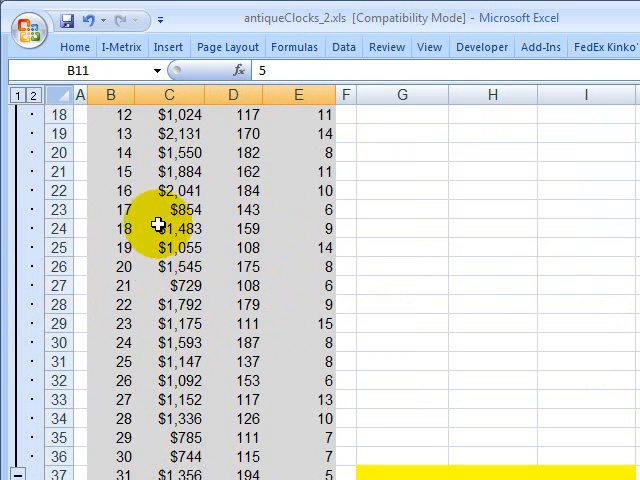
{"action": "scroll", "scroll_direction": "down", "scroll_amount": 3}
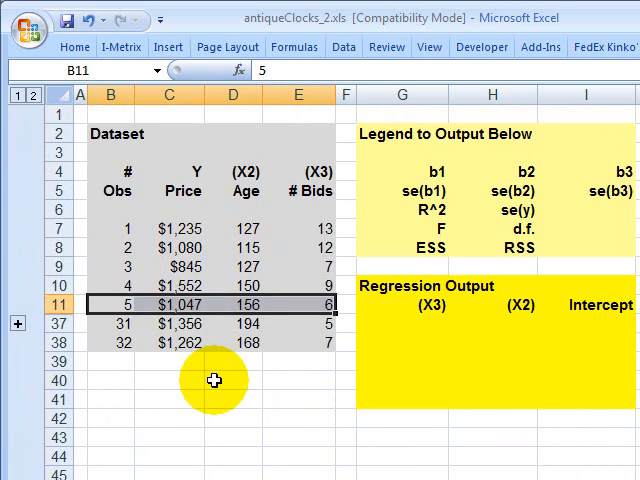
{"action": "mouse_move", "coordinate": [118, 230]}
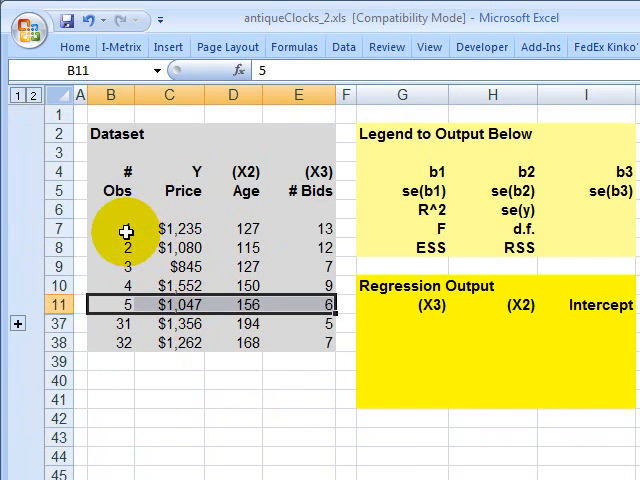
{"action": "left_click", "coordinate": [178, 232]}
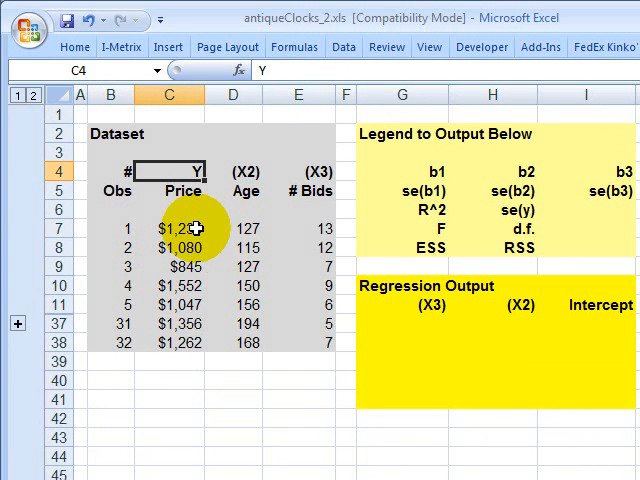
{"action": "mouse_move", "coordinate": [254, 192]}
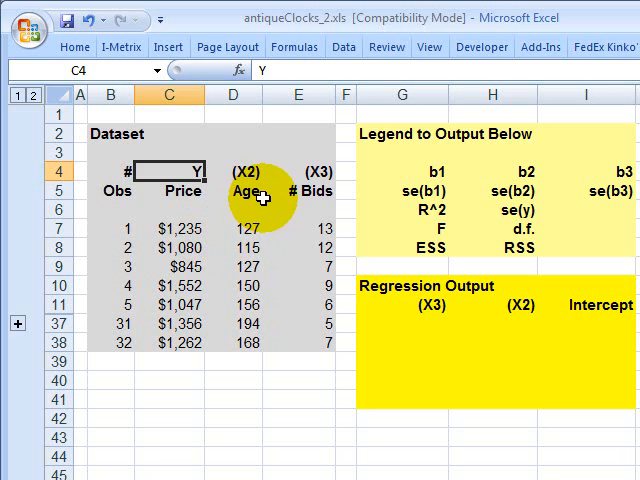
{"action": "left_click", "coordinate": [240, 226]}
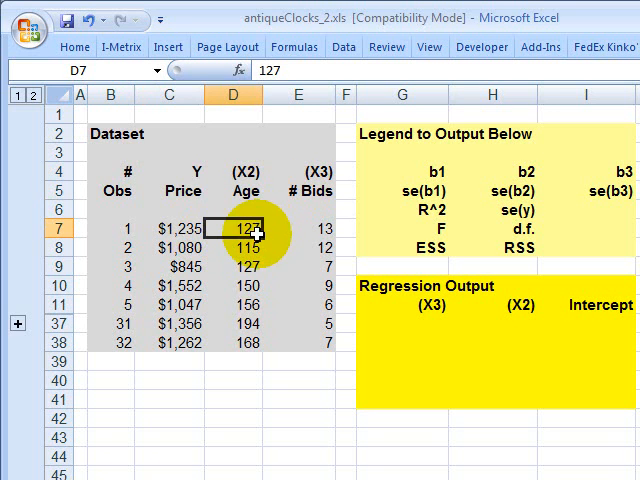
{"action": "mouse_move", "coordinate": [296, 250]}
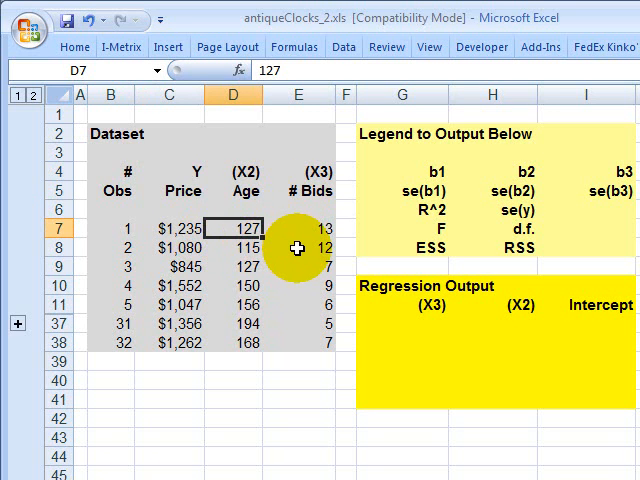
{"action": "mouse_move", "coordinate": [200, 232]}
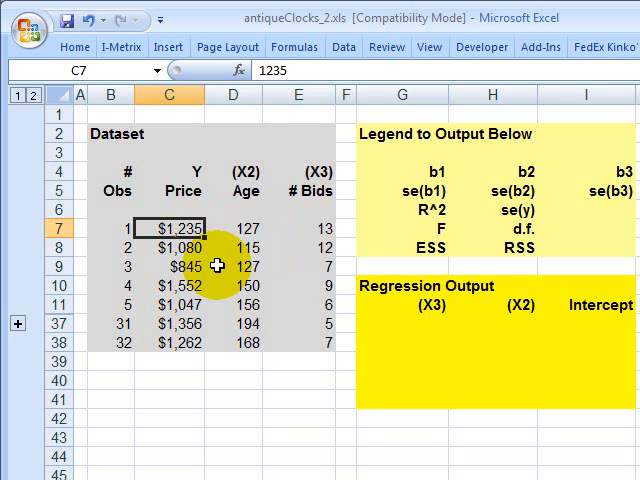
{"action": "left_click", "coordinate": [232, 224]}
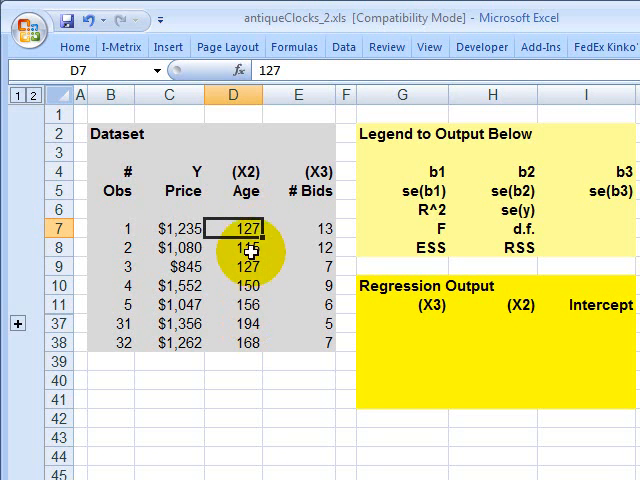
{"action": "mouse_move", "coordinate": [268, 292]}
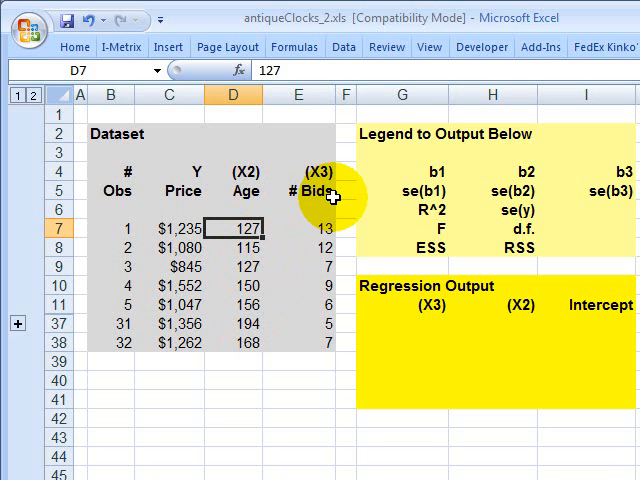
{"action": "left_click", "coordinate": [296, 170]}
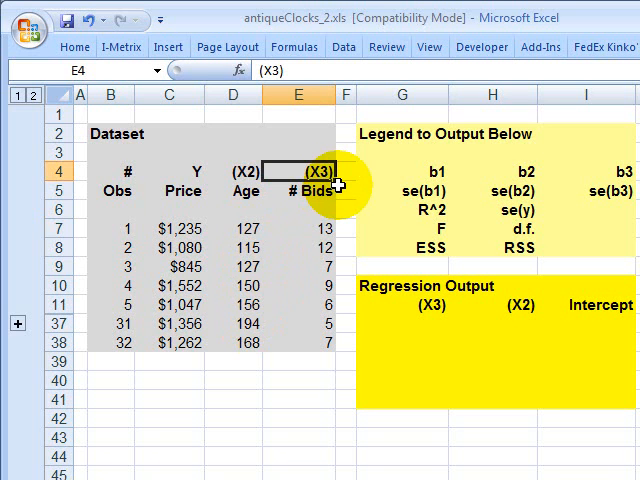
{"action": "left_click", "coordinate": [292, 192]}
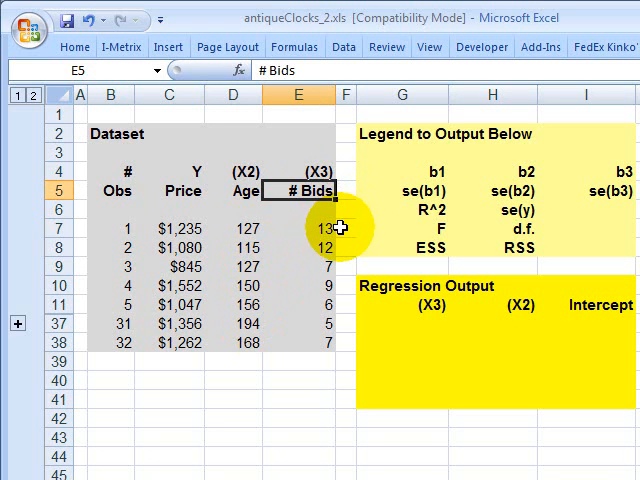
Walk through the first observations' Price, Age and # Bids values and locate the output area.
{"action": "left_click", "coordinate": [168, 208]}
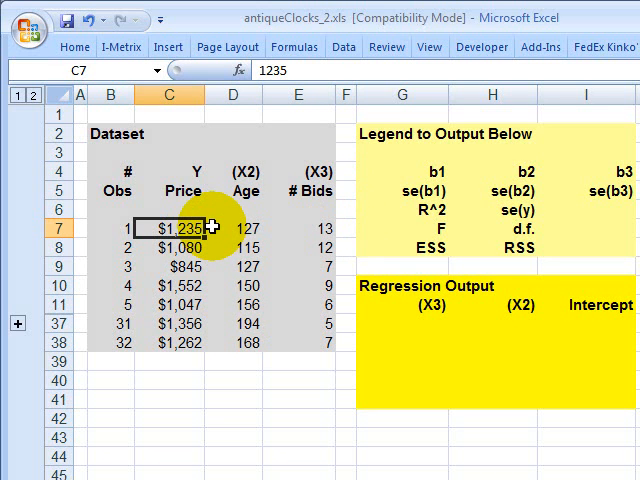
{"action": "left_click", "coordinate": [234, 228]}
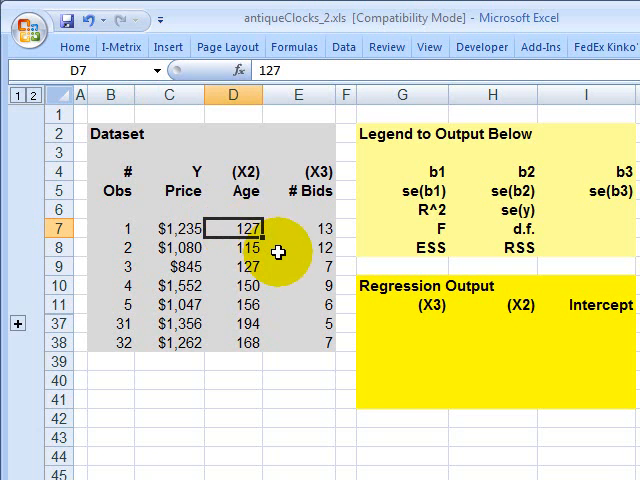
{"action": "left_click", "coordinate": [306, 224]}
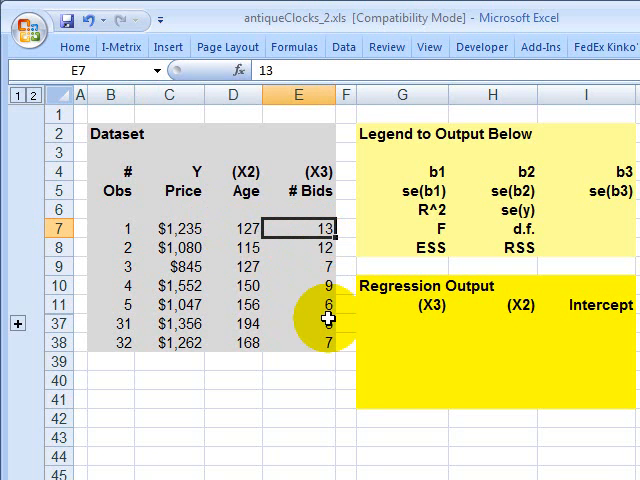
{"action": "left_click", "coordinate": [168, 246]}
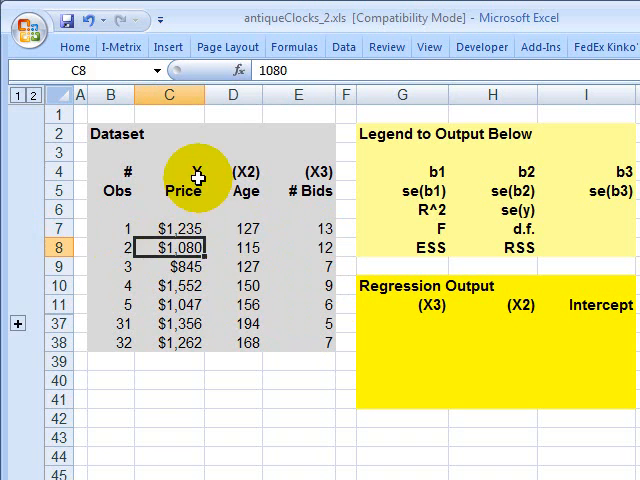
{"action": "left_click", "coordinate": [168, 164]}
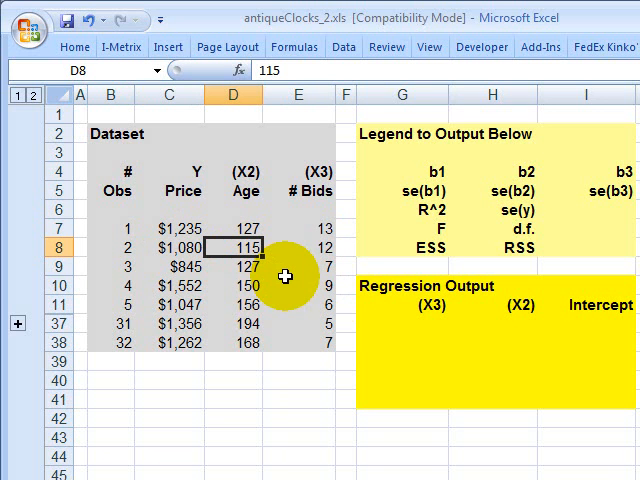
{"action": "left_click", "coordinate": [238, 190]}
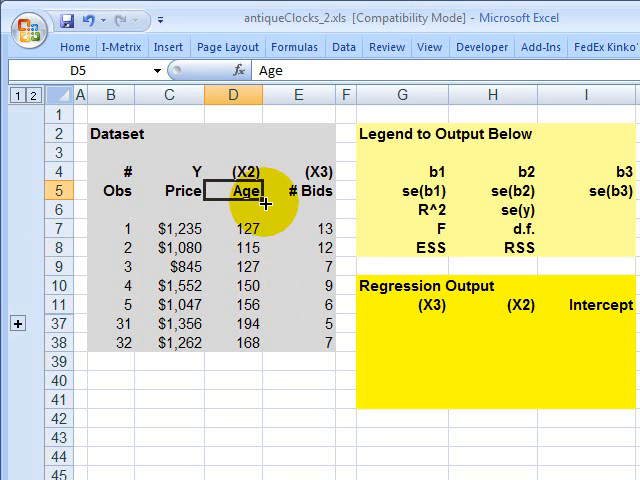
{"action": "mouse_move", "coordinate": [252, 252]}
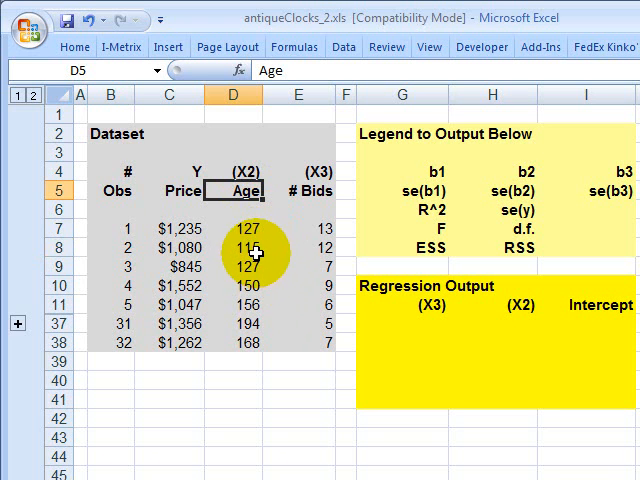
{"action": "left_click", "coordinate": [296, 246]}
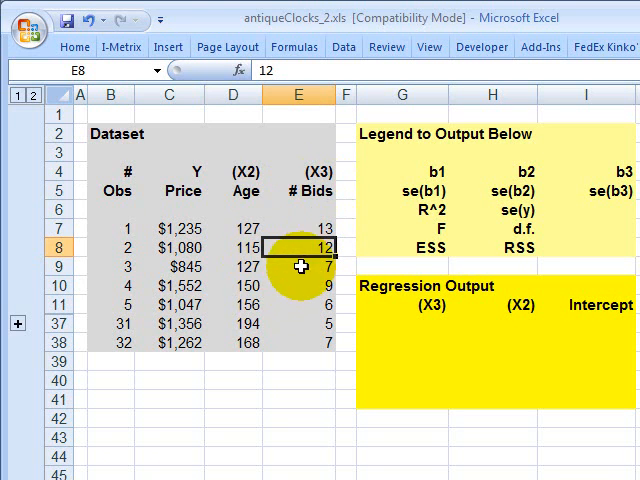
{"action": "mouse_move", "coordinate": [318, 236]}
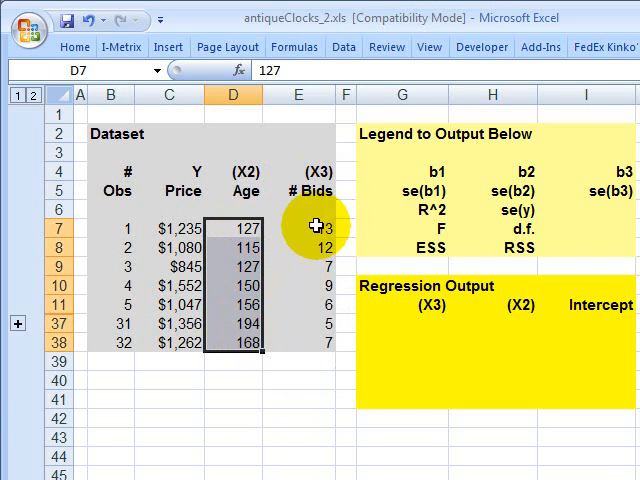
{"action": "left_click", "coordinate": [298, 228]}
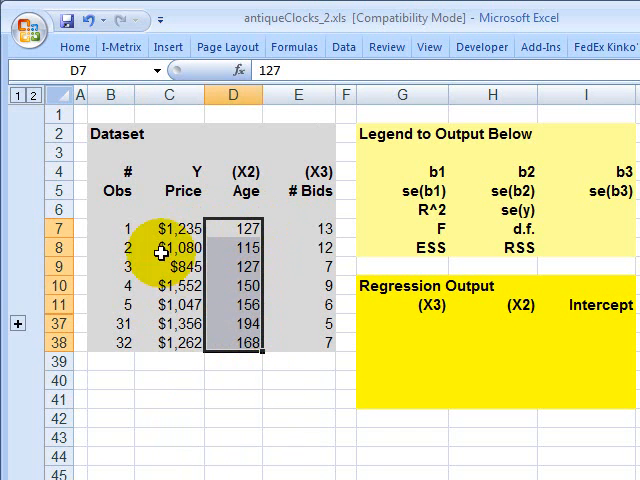
{"action": "left_click", "coordinate": [176, 228]}
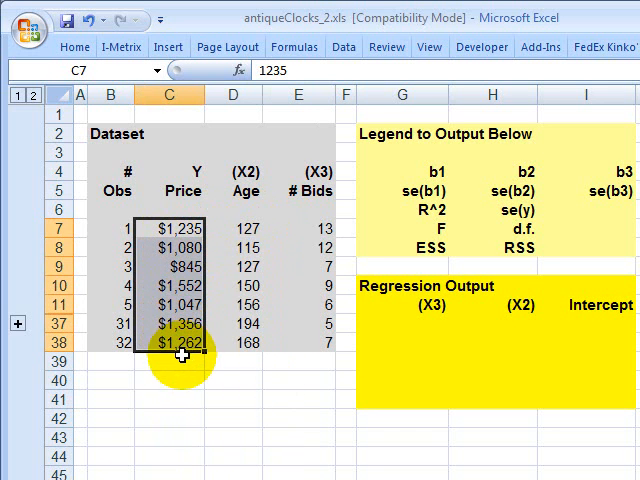
{"action": "mouse_move", "coordinate": [184, 382]}
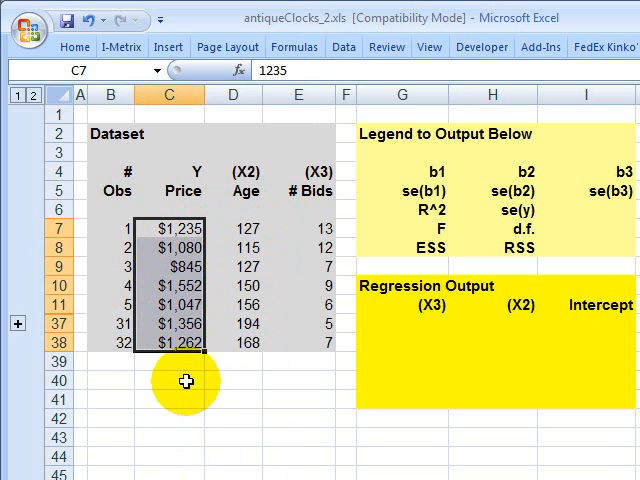
{"action": "left_click", "coordinate": [402, 324]}
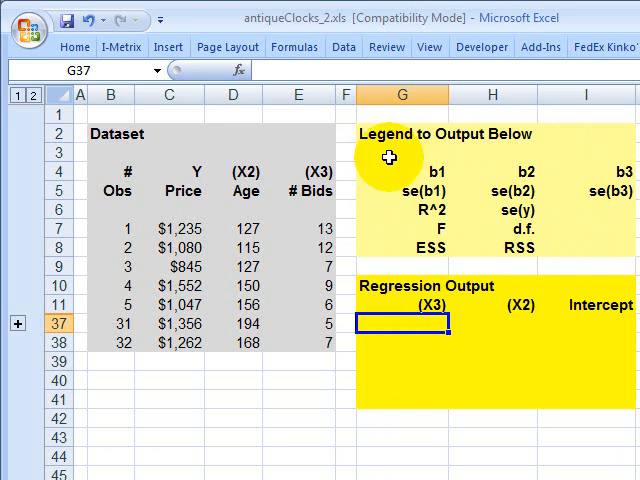
{"action": "mouse_move", "coordinate": [542, 262]}
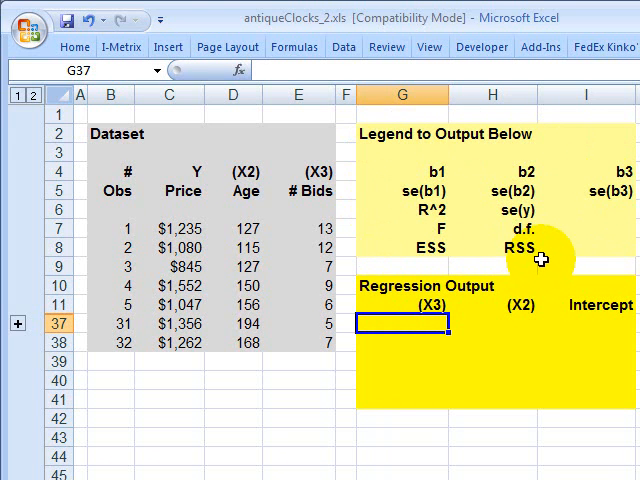
{"action": "mouse_move", "coordinate": [404, 324]}
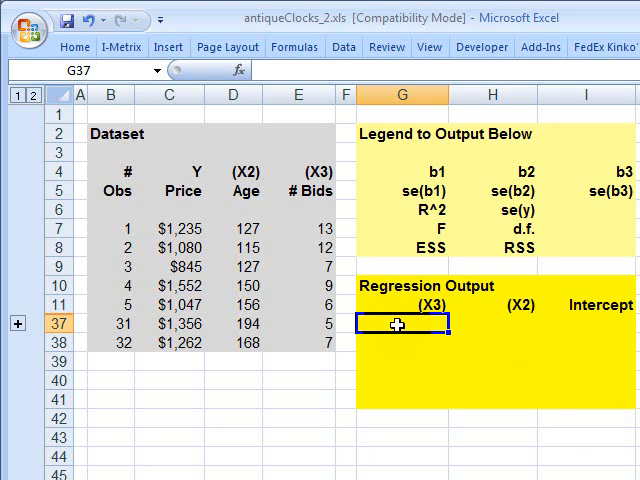
Start =linest( over the yellow block G37:I41 with Price C7:C38 as known y's.
{"action": "left_click_drag", "start_coordinate": [404, 328], "coordinate": [584, 408]}
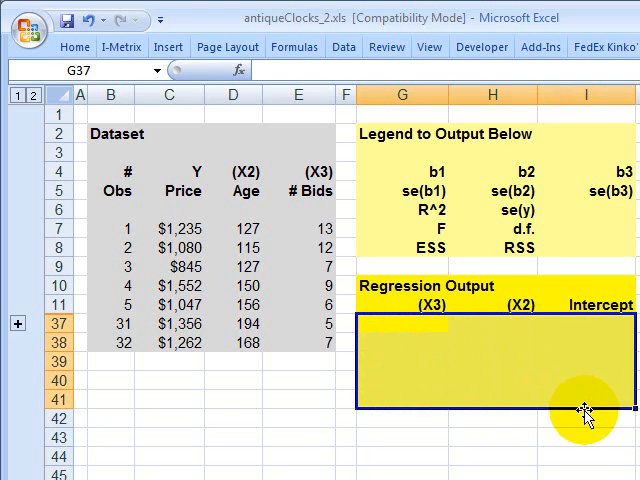
{"action": "mouse_move", "coordinate": [320, 450]}
{"action": "type", "text": "="}
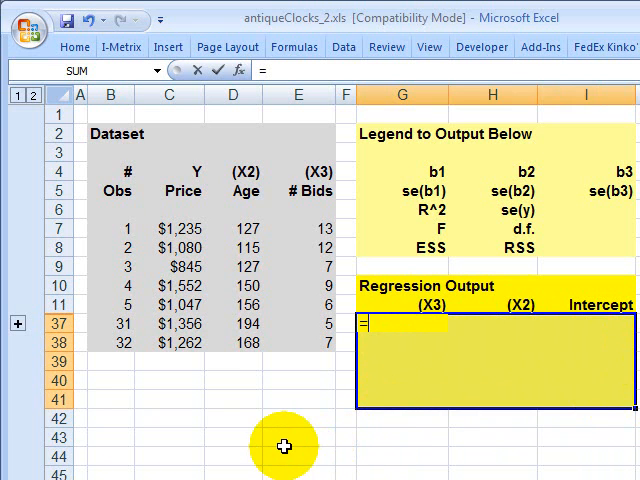
{"action": "mouse_move", "coordinate": [368, 370]}
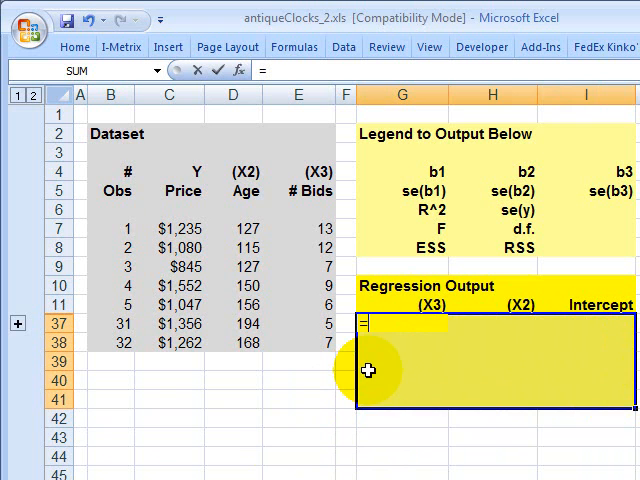
{"action": "type", "text": "li"}
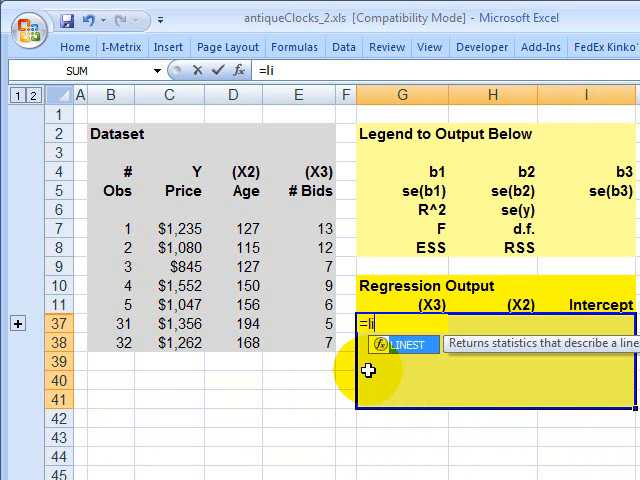
{"action": "type", "text": "nest"}
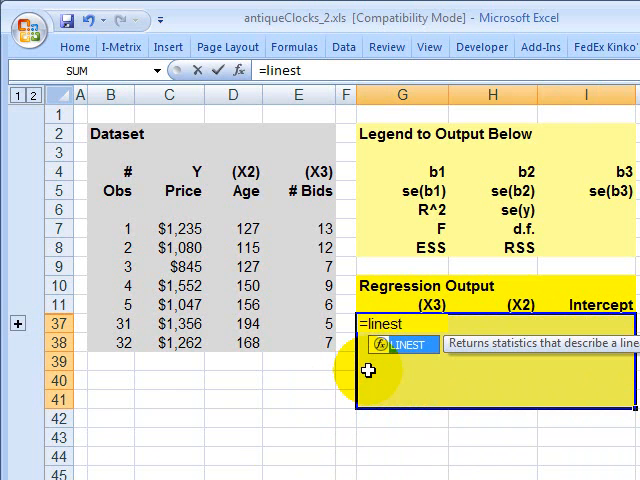
{"action": "type", "text": "("}
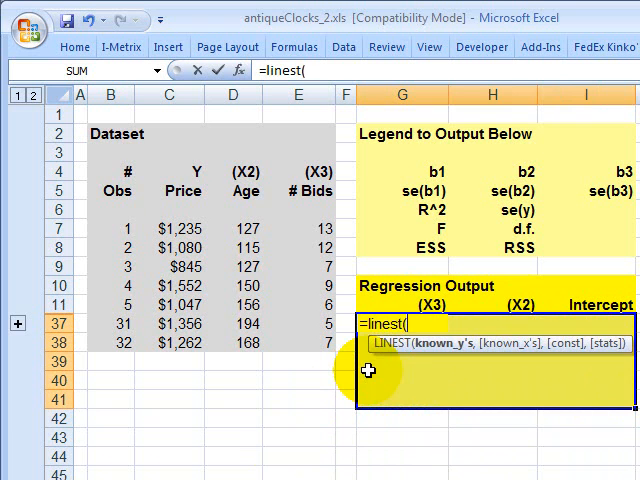
{"action": "mouse_move", "coordinate": [390, 368]}
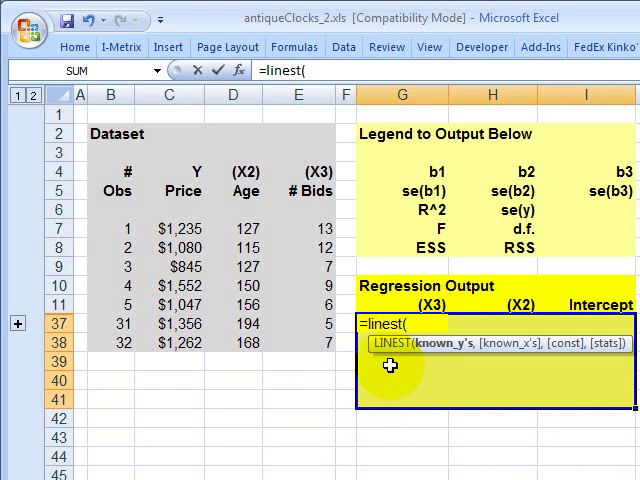
{"action": "mouse_move", "coordinate": [596, 358]}
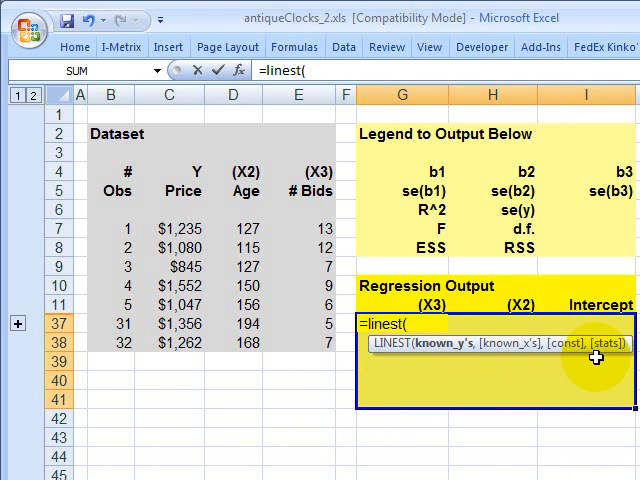
{"action": "mouse_move", "coordinate": [468, 358]}
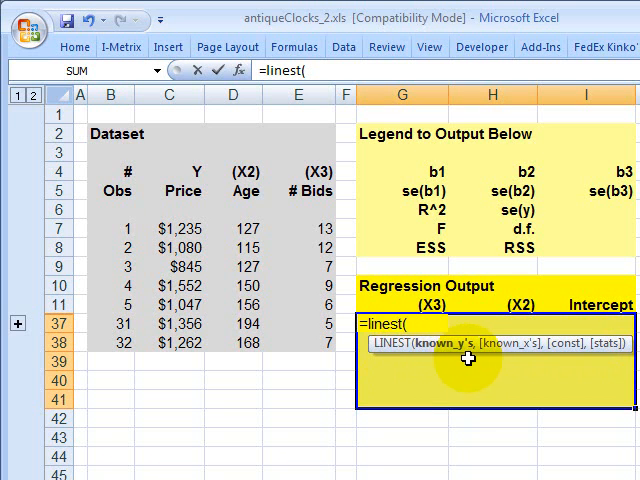
{"action": "mouse_move", "coordinate": [458, 358]}
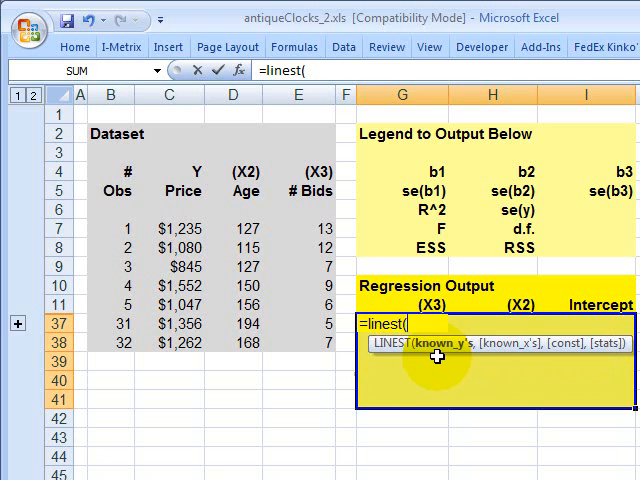
{"action": "mouse_move", "coordinate": [238, 312]}
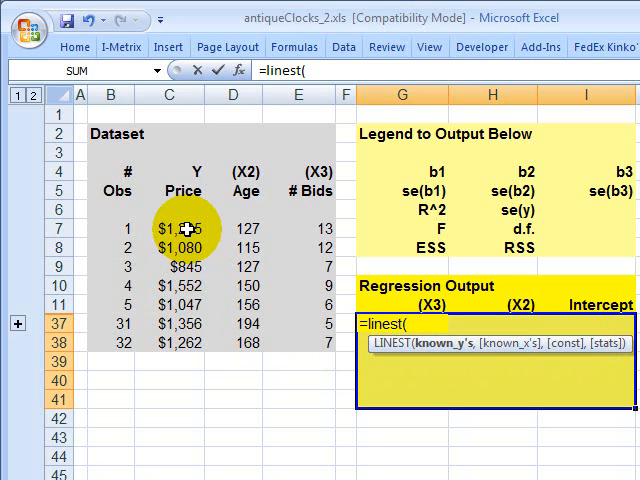
{"action": "left_click", "coordinate": [168, 228]}
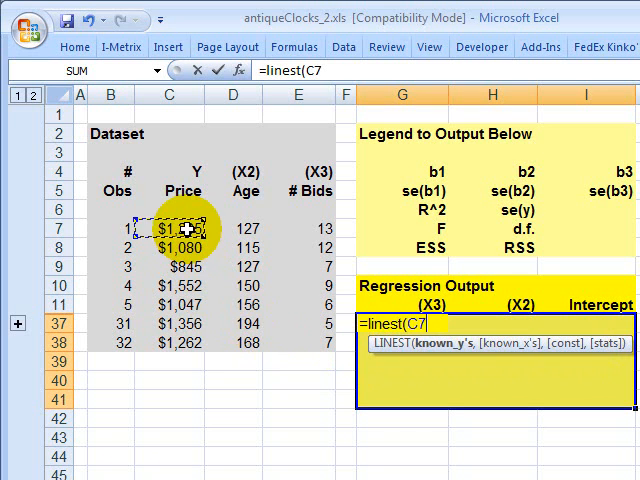
{"action": "left_click_drag", "start_coordinate": [168, 232], "coordinate": [168, 344]}
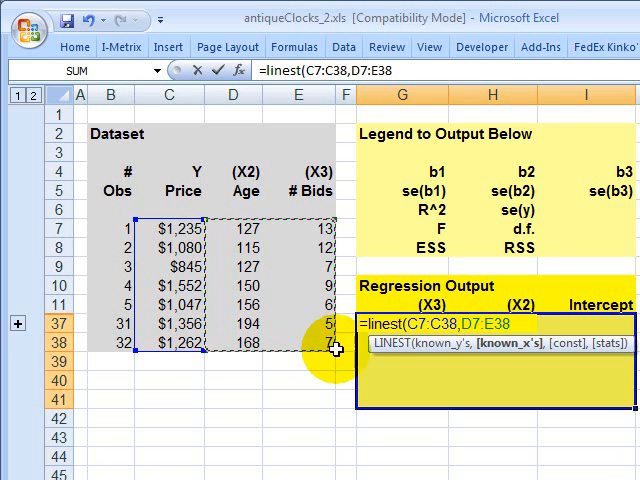
Add Age and # Bids D7:E38 as known x's, skip const and request full statistics with TRUE.
{"action": "type", "text": ","}
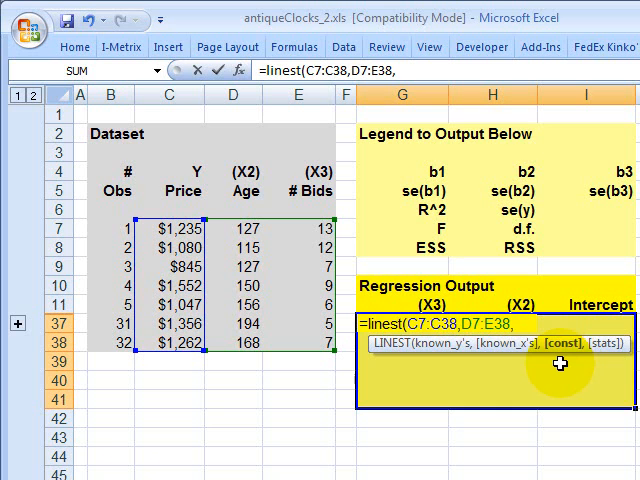
{"action": "type", "text": ","}
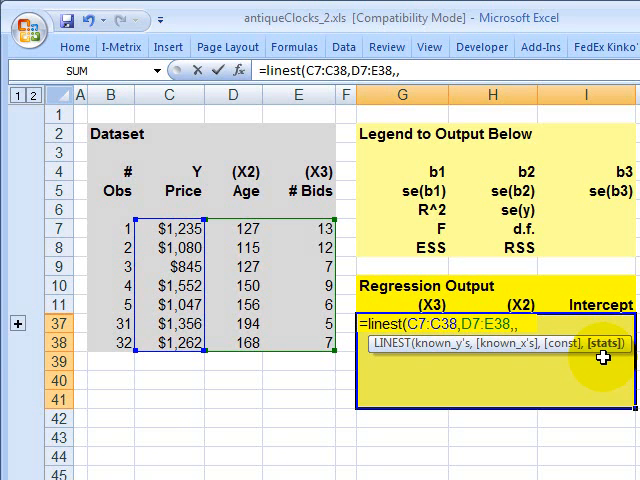
{"action": "type", "text": ",true"}
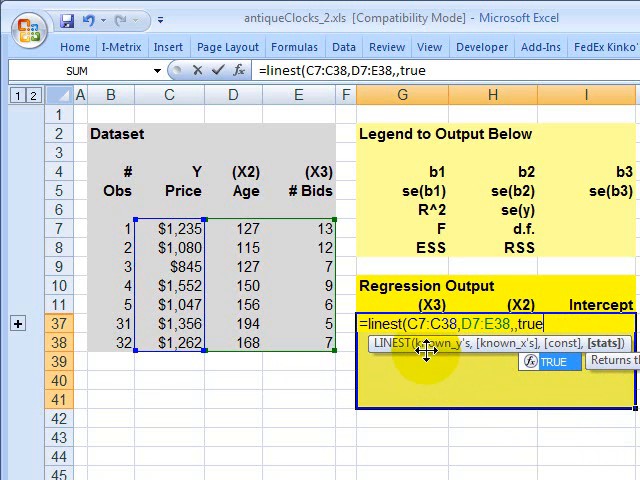
{"action": "mouse_move", "coordinate": [428, 362]}
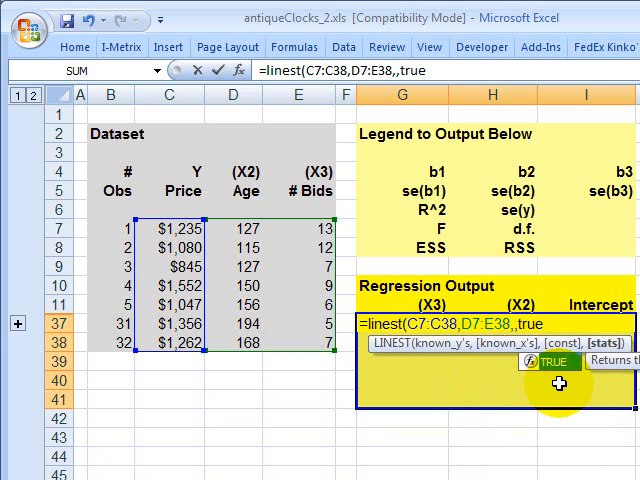
{"action": "mouse_move", "coordinate": [604, 388]}
{"action": "type", "text": ")"}
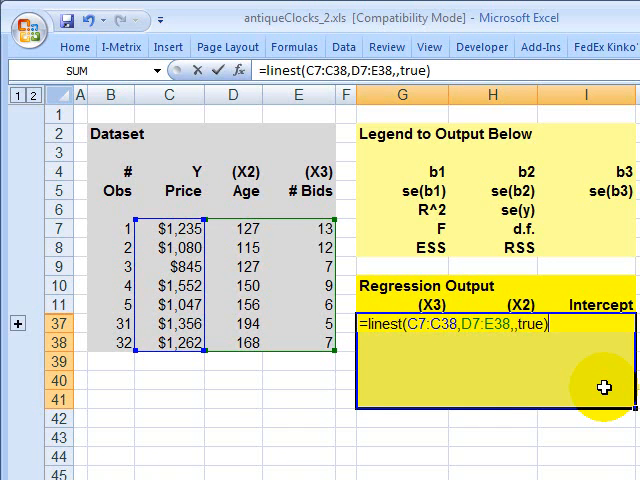
Enter LINEST as an array formula with Ctrl+Shift+Enter, filling G37:I41 with the regression statistics.
{"action": "key", "text": "ctrl+shift+enter"}
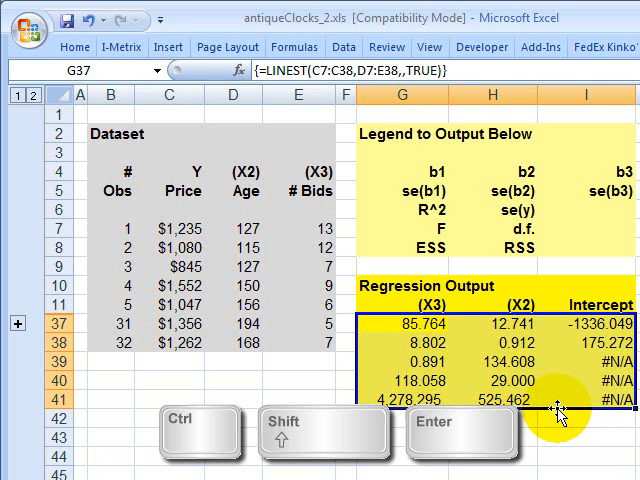
{"action": "mouse_move", "coordinate": [244, 242]}
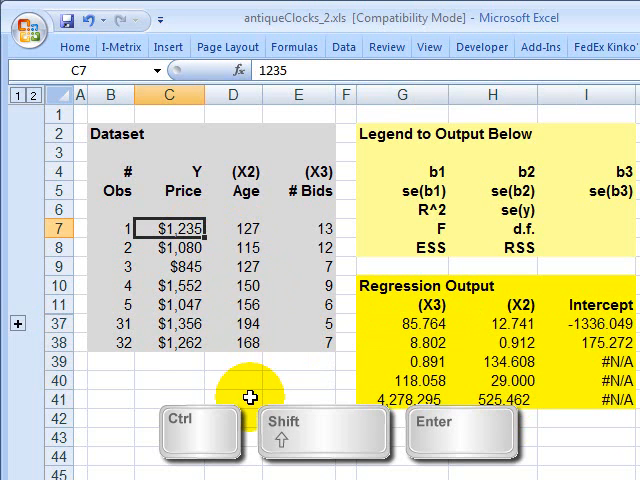
{"action": "type", "text": "600"}
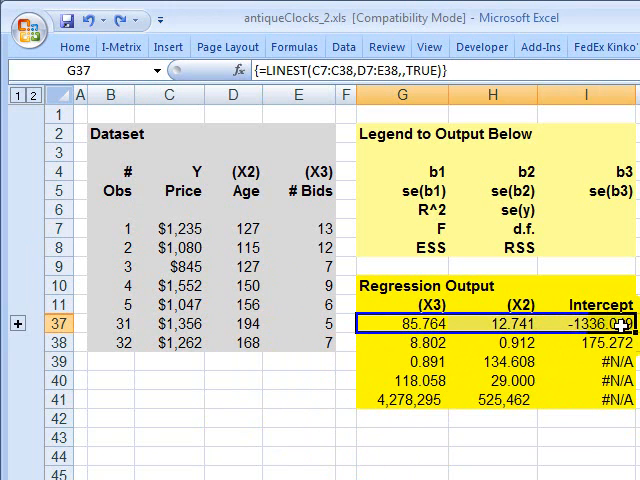
{"action": "mouse_move", "coordinate": [630, 322]}
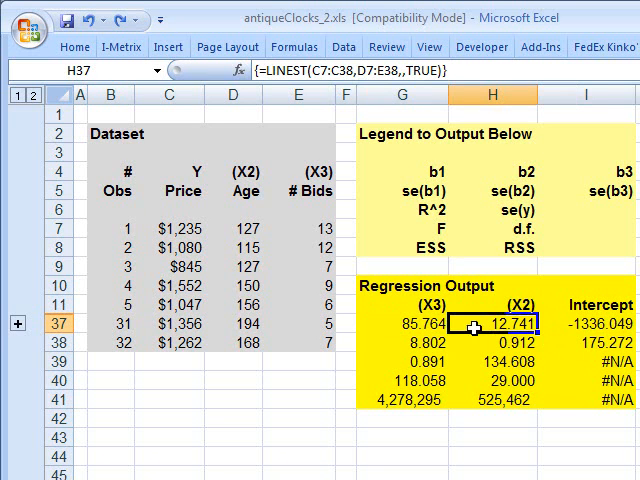
{"action": "left_click", "coordinate": [400, 322]}
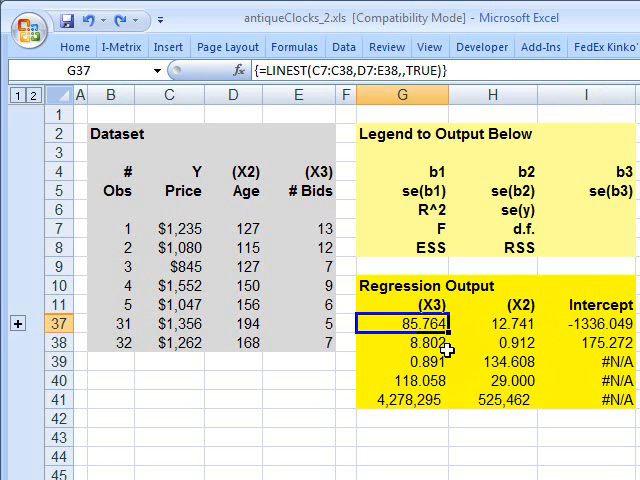
{"action": "mouse_move", "coordinate": [396, 324]}
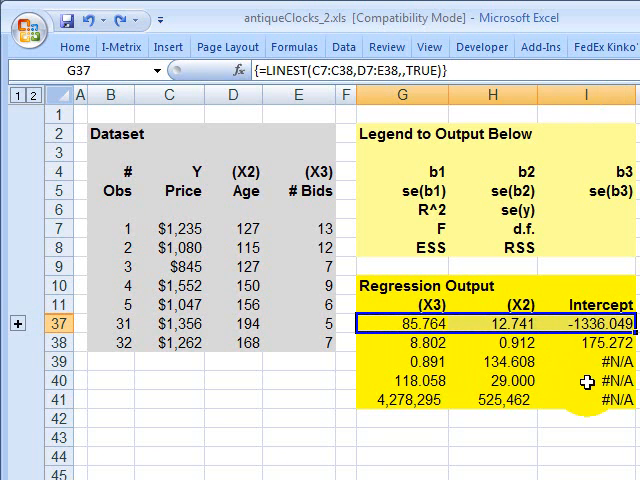
{"action": "mouse_move", "coordinate": [584, 398]}
{"action": "type", "text": "="}
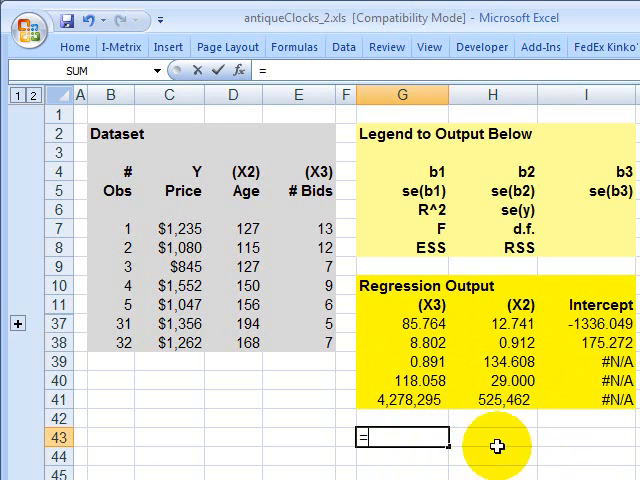
{"action": "mouse_move", "coordinate": [428, 324]}
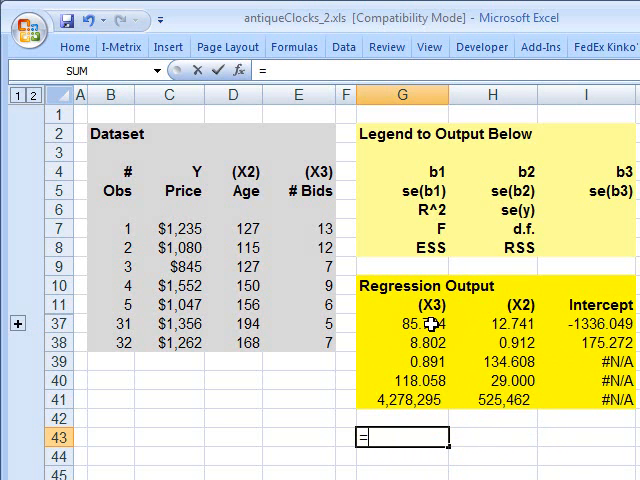
Compute the # Bids t-statistic in G43 as =G37/G38, giving about 9.7437.
{"action": "left_click", "coordinate": [404, 322]}
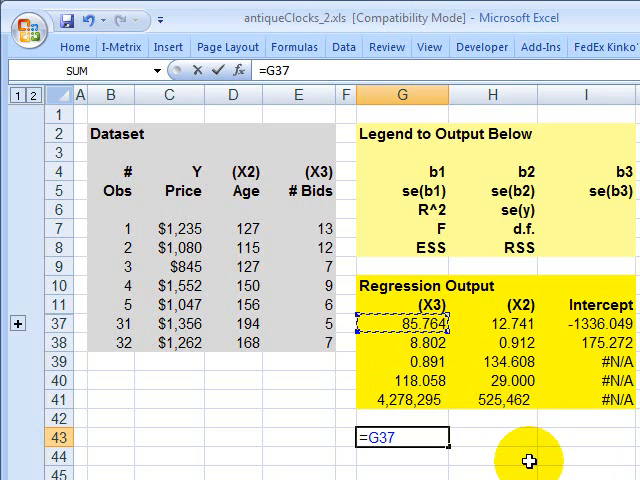
{"action": "type", "text": "/"}
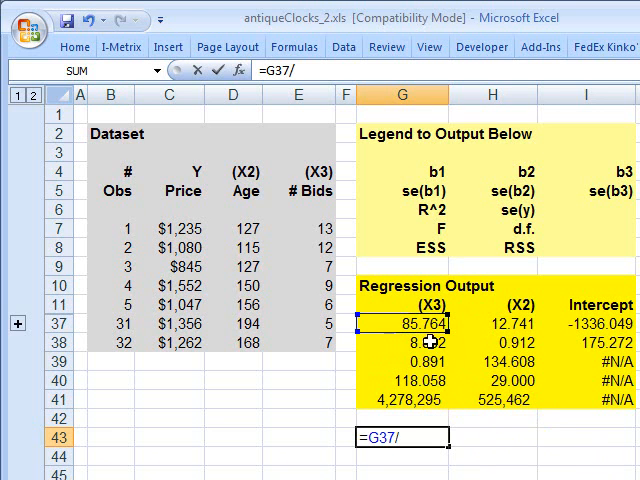
{"action": "key", "text": "Enter"}
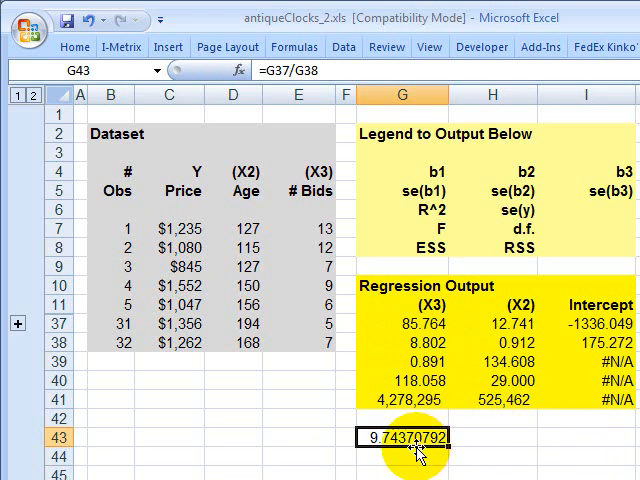
{"action": "mouse_move", "coordinate": [396, 456]}
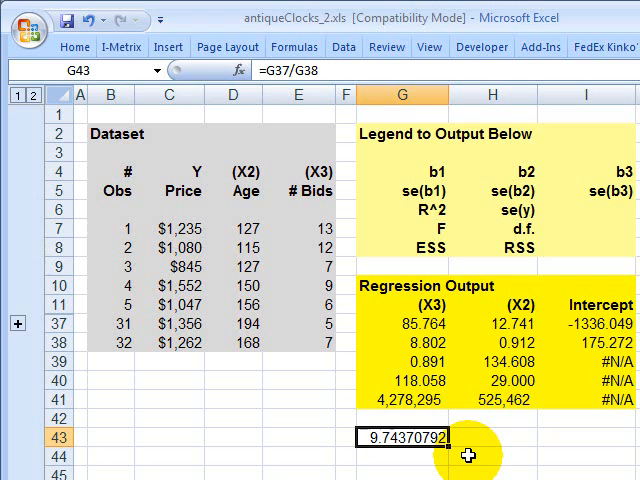
{"action": "key", "text": "Delete"}
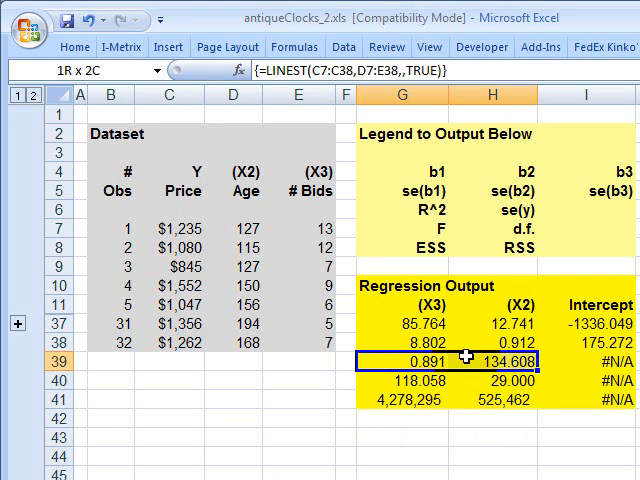
{"action": "left_click", "coordinate": [420, 360]}
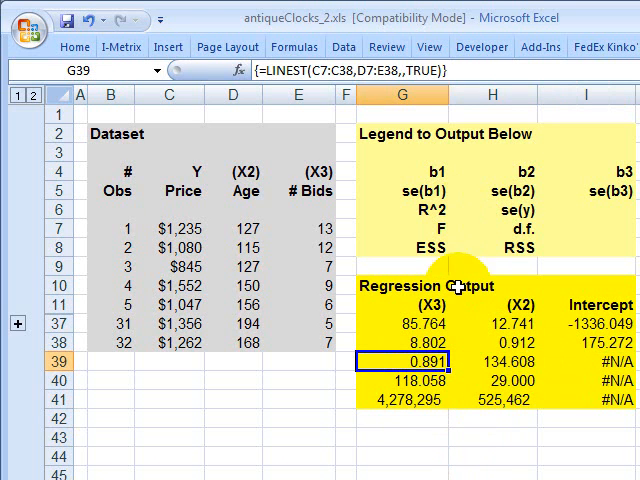
{"action": "mouse_move", "coordinate": [452, 362]}
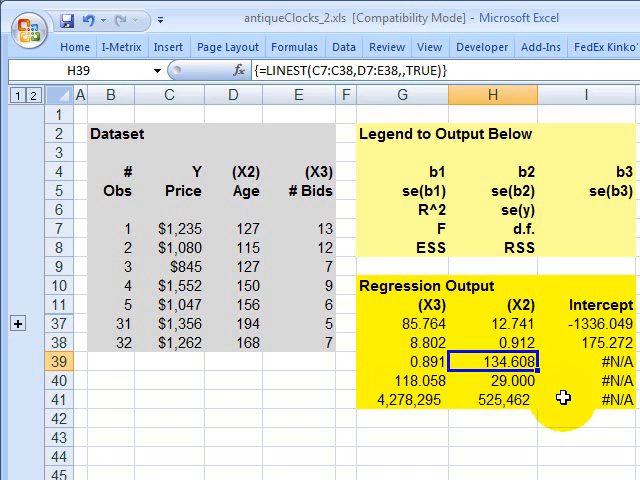
{"action": "mouse_move", "coordinate": [546, 422]}
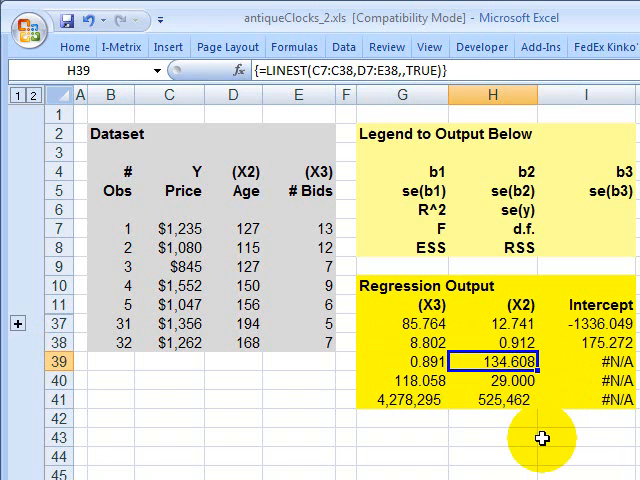
{"action": "mouse_move", "coordinate": [536, 440]}
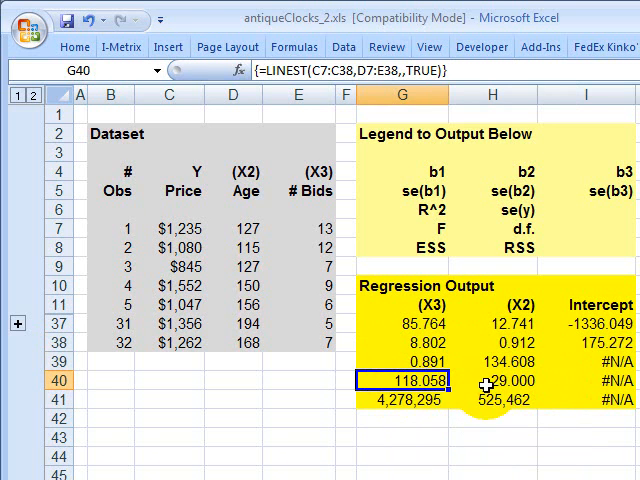
{"action": "left_click", "coordinate": [484, 386]}
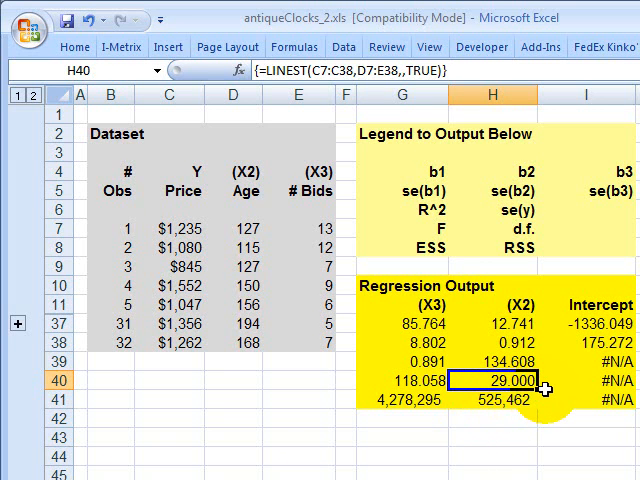
{"action": "mouse_move", "coordinate": [386, 408]}
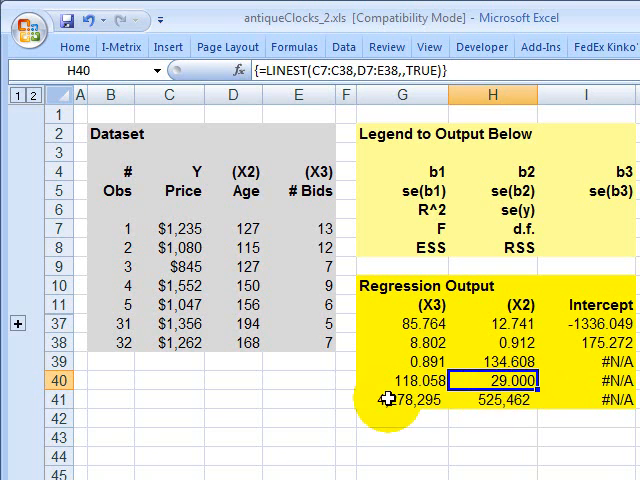